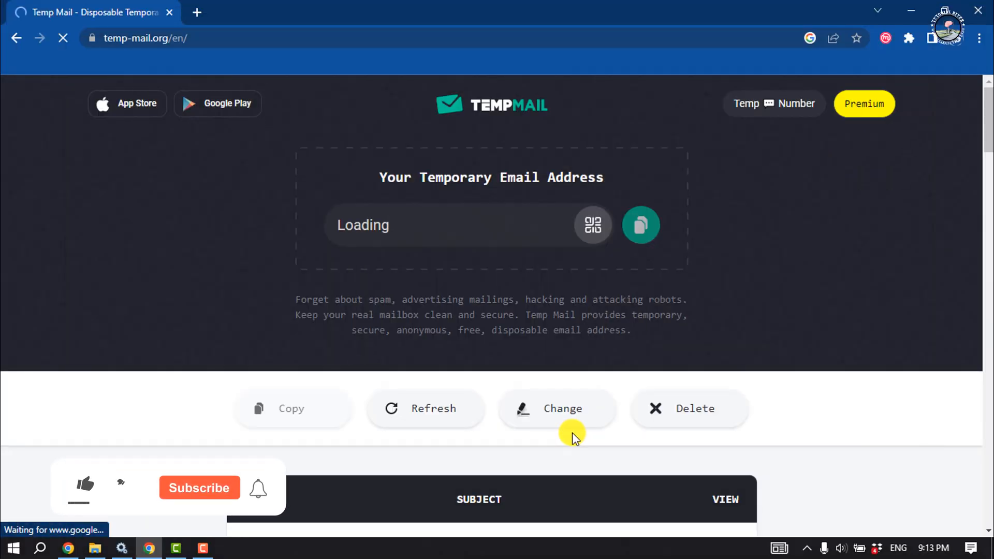
{"action": "left_click", "coordinate": [85, 485]}
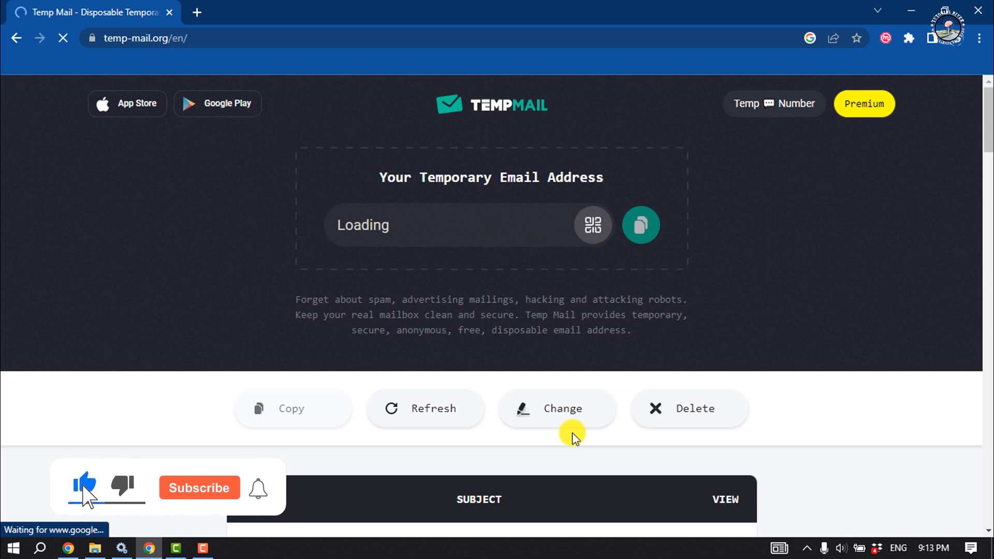
{"action": "left_click", "coordinate": [198, 488]}
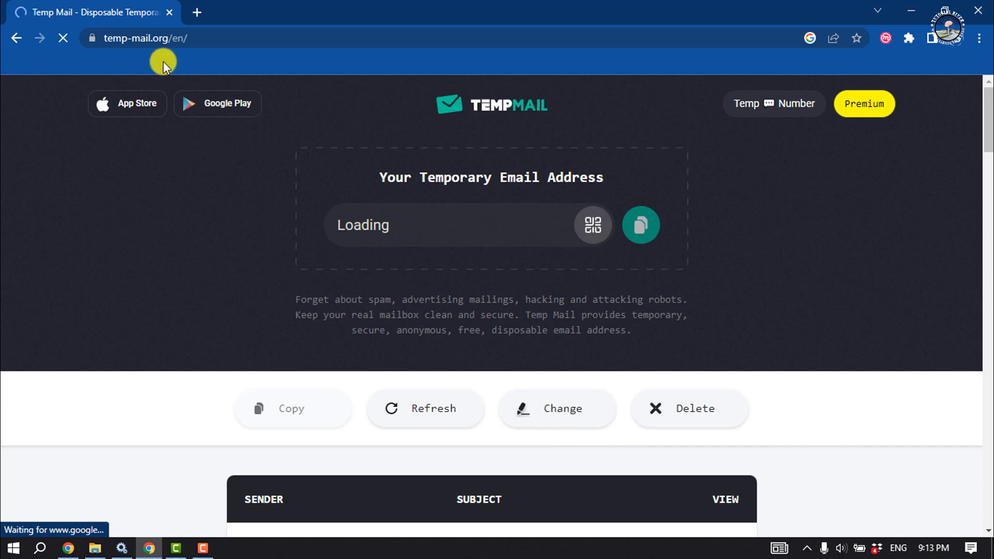
{"action": "scroll", "scroll_direction": "down", "scroll_amount": 3}
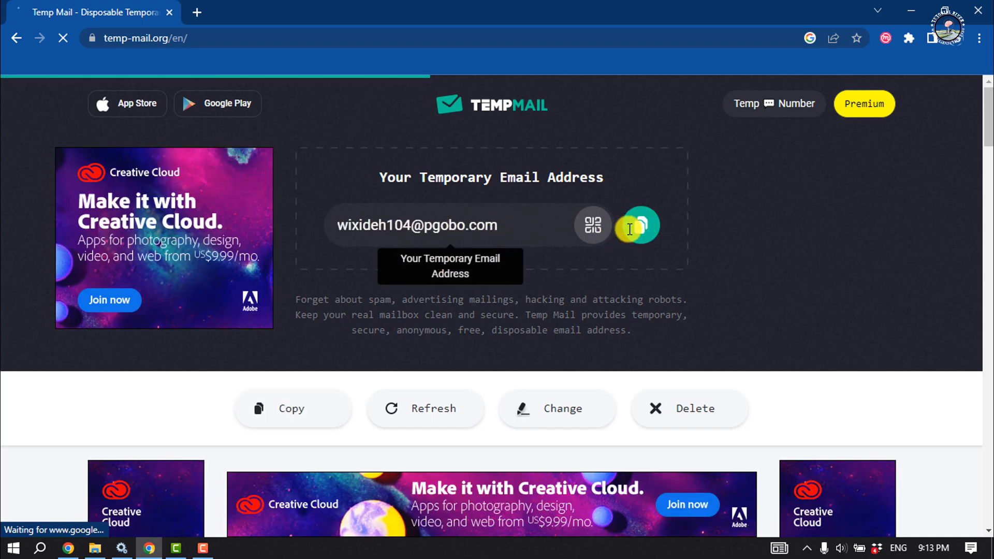
{"action": "scroll", "scroll_direction": "down", "scroll_amount": 3}
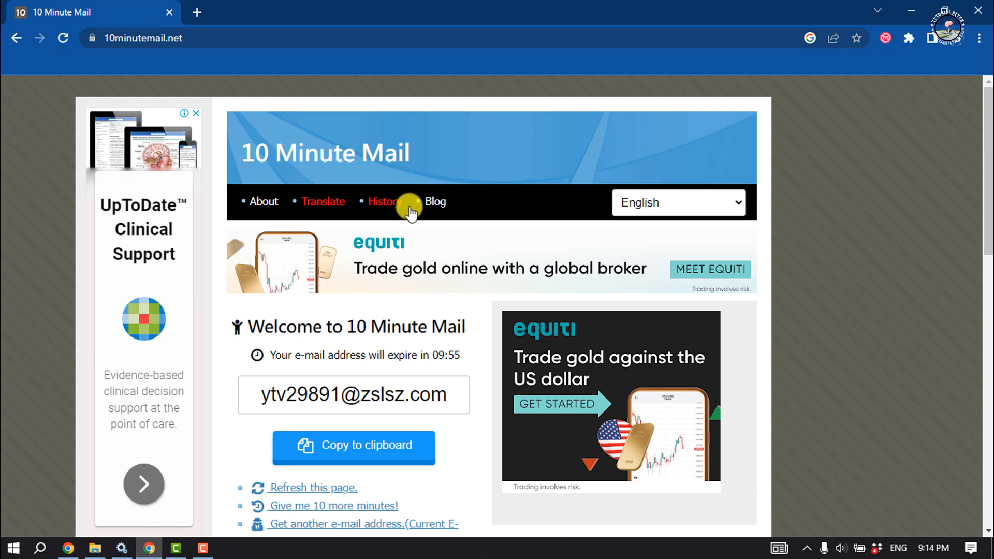
{"action": "mouse_move", "coordinate": [384, 202]}
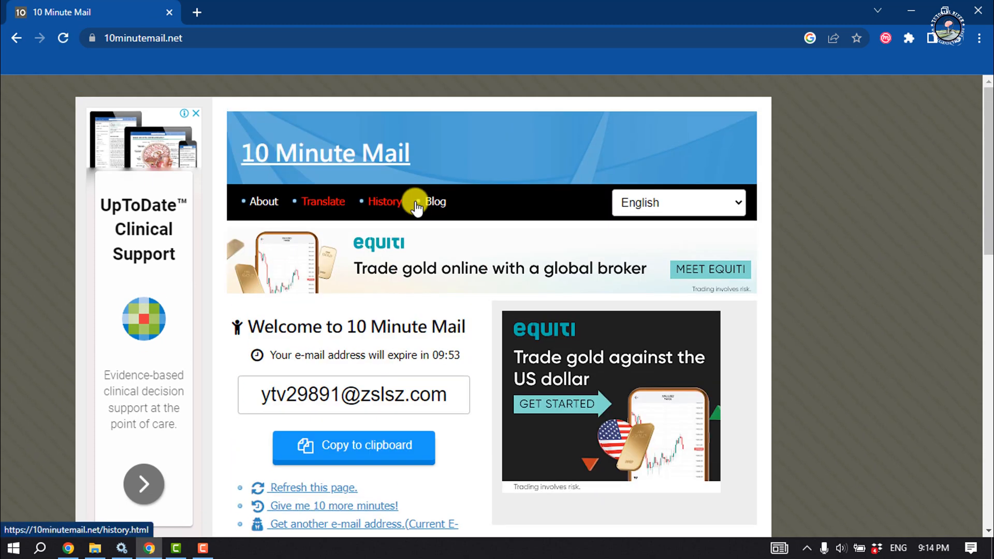
{"action": "scroll", "scroll_direction": "down", "scroll_amount": 3}
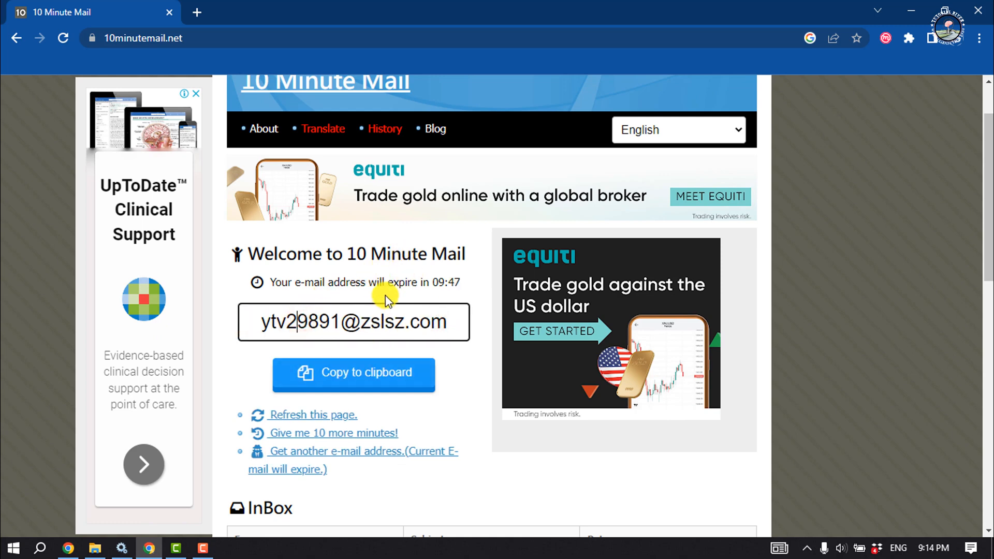
{"action": "scroll", "scroll_direction": "down", "scroll_amount": 3}
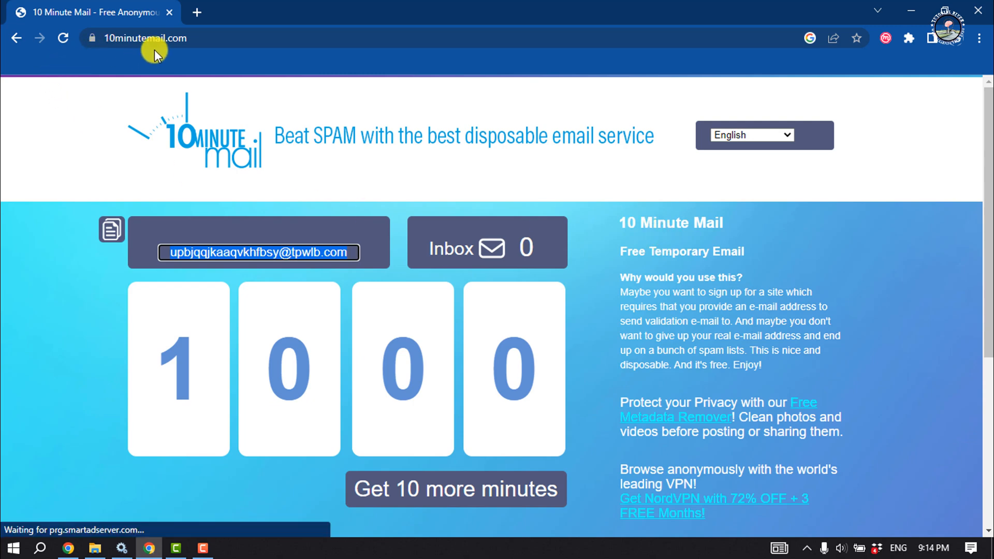
- Scroll 10minutemail.com to view the random address, Inbox count and ten-minute timer
{"action": "scroll", "scroll_direction": "down", "scroll_amount": 3}
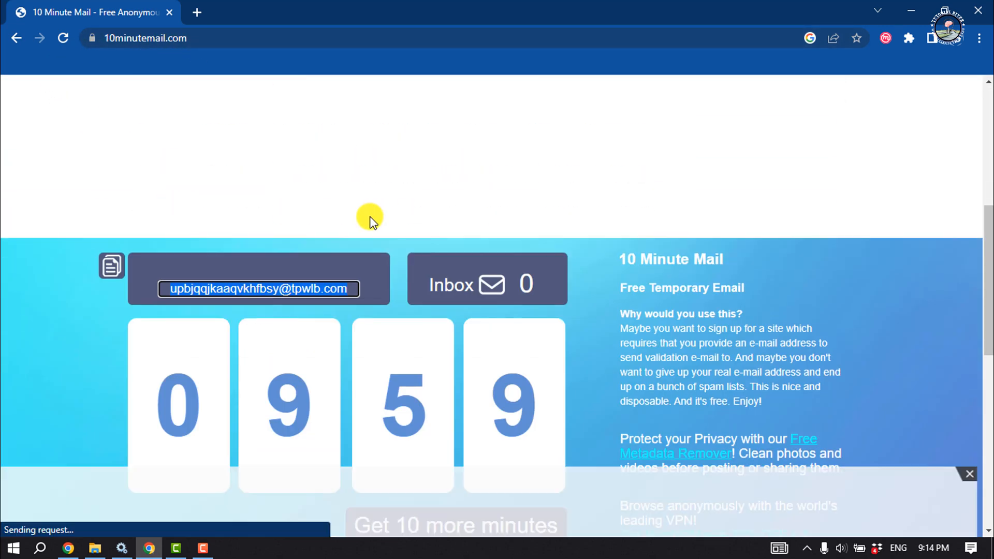